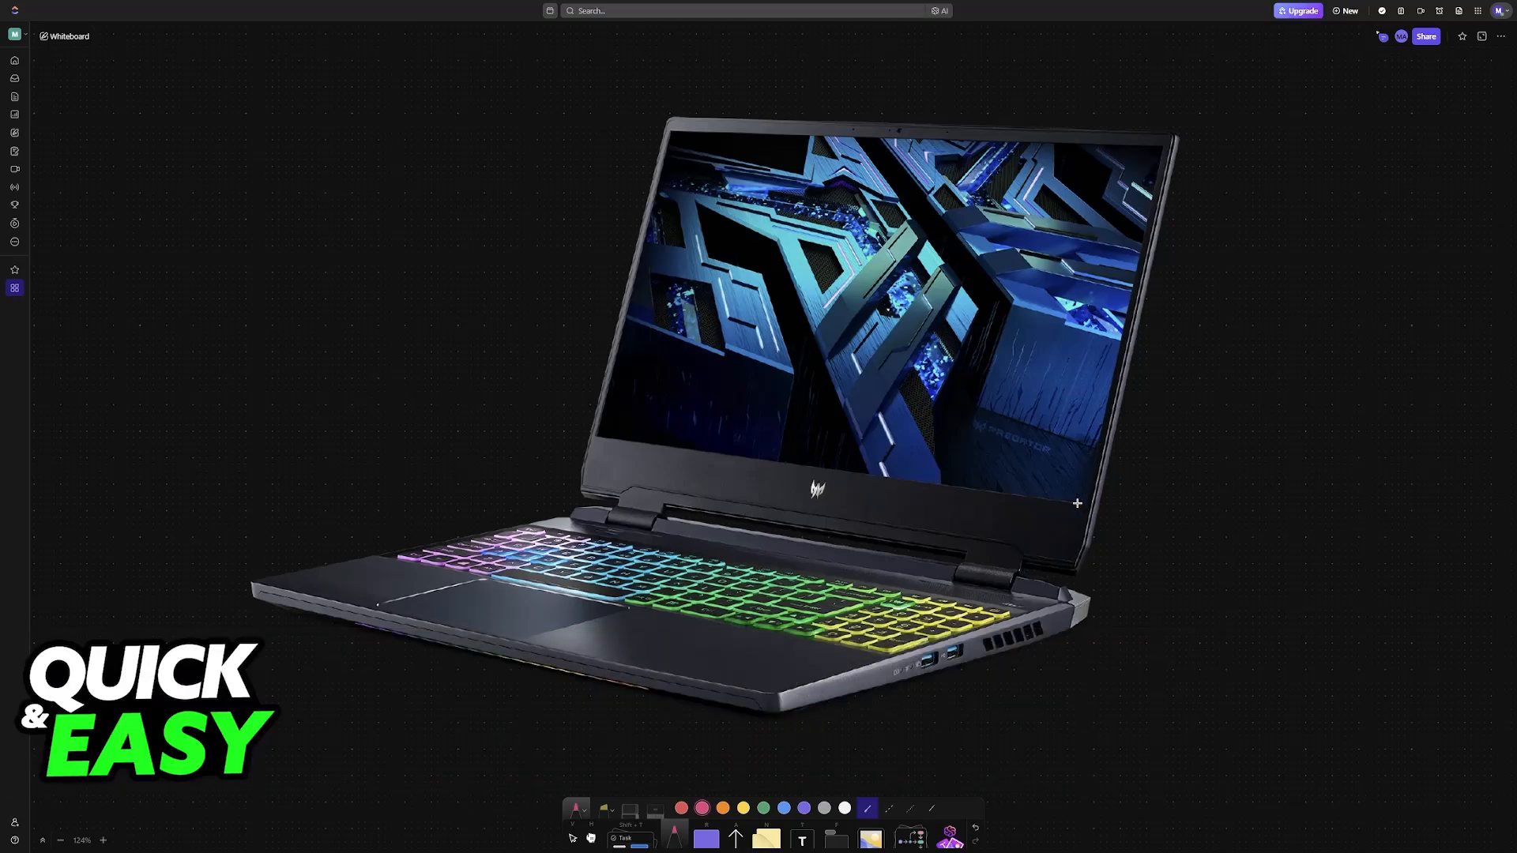
Bring up Acer's PredatorSense utility app page from the laptop picture.
{"action": "left_click_drag", "start_coordinate": [910, 662], "coordinate": [1049, 720]}
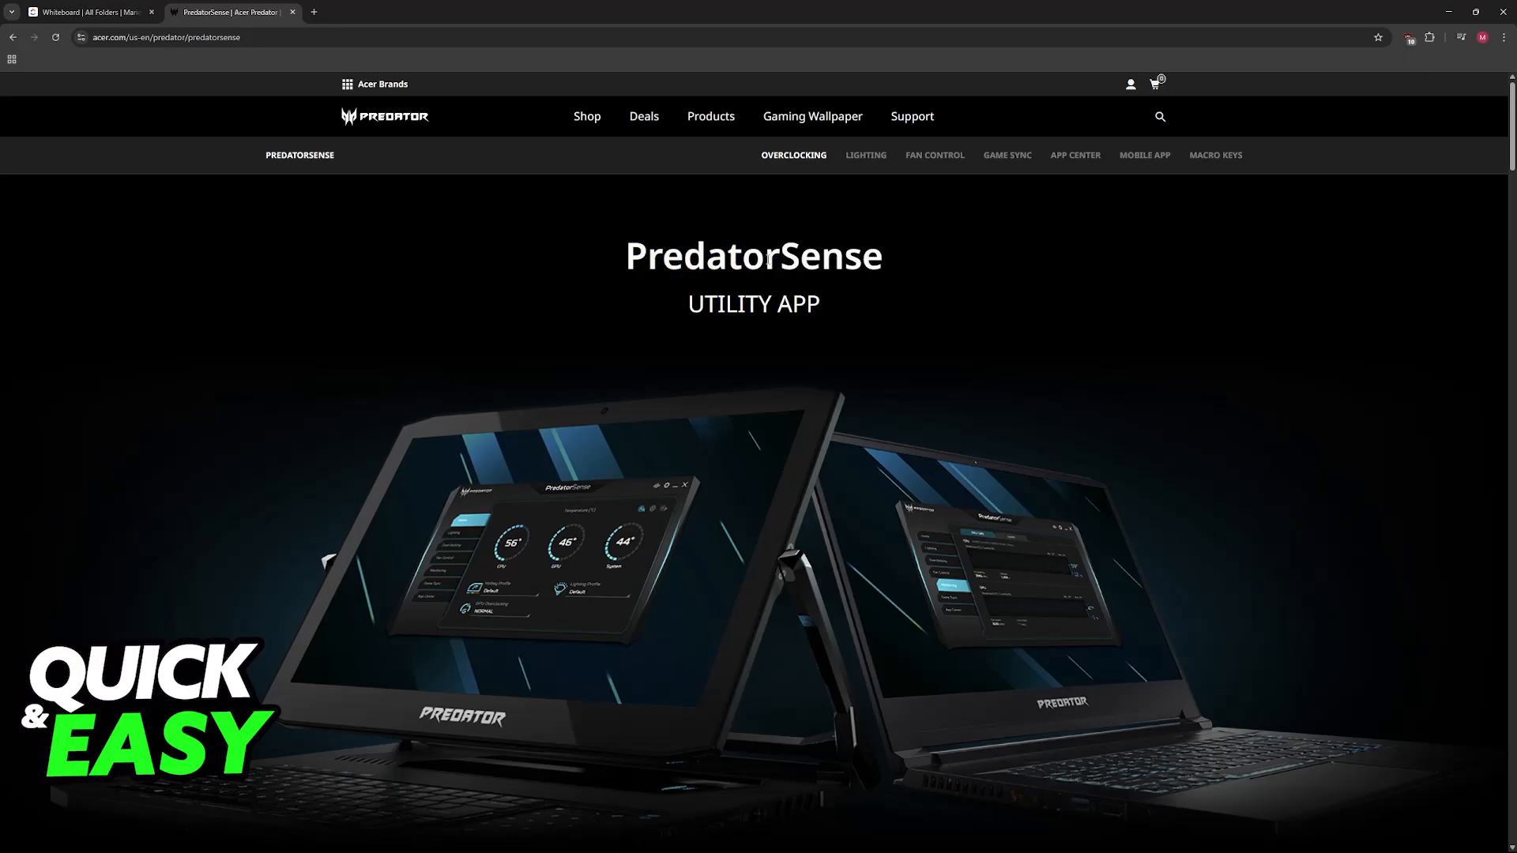
Browse the Overclocking, Lighting and Game Sync sections, then return to the whiteboard search-result screenshot.
{"action": "scroll", "scroll_direction": "down", "scroll_amount": 3}
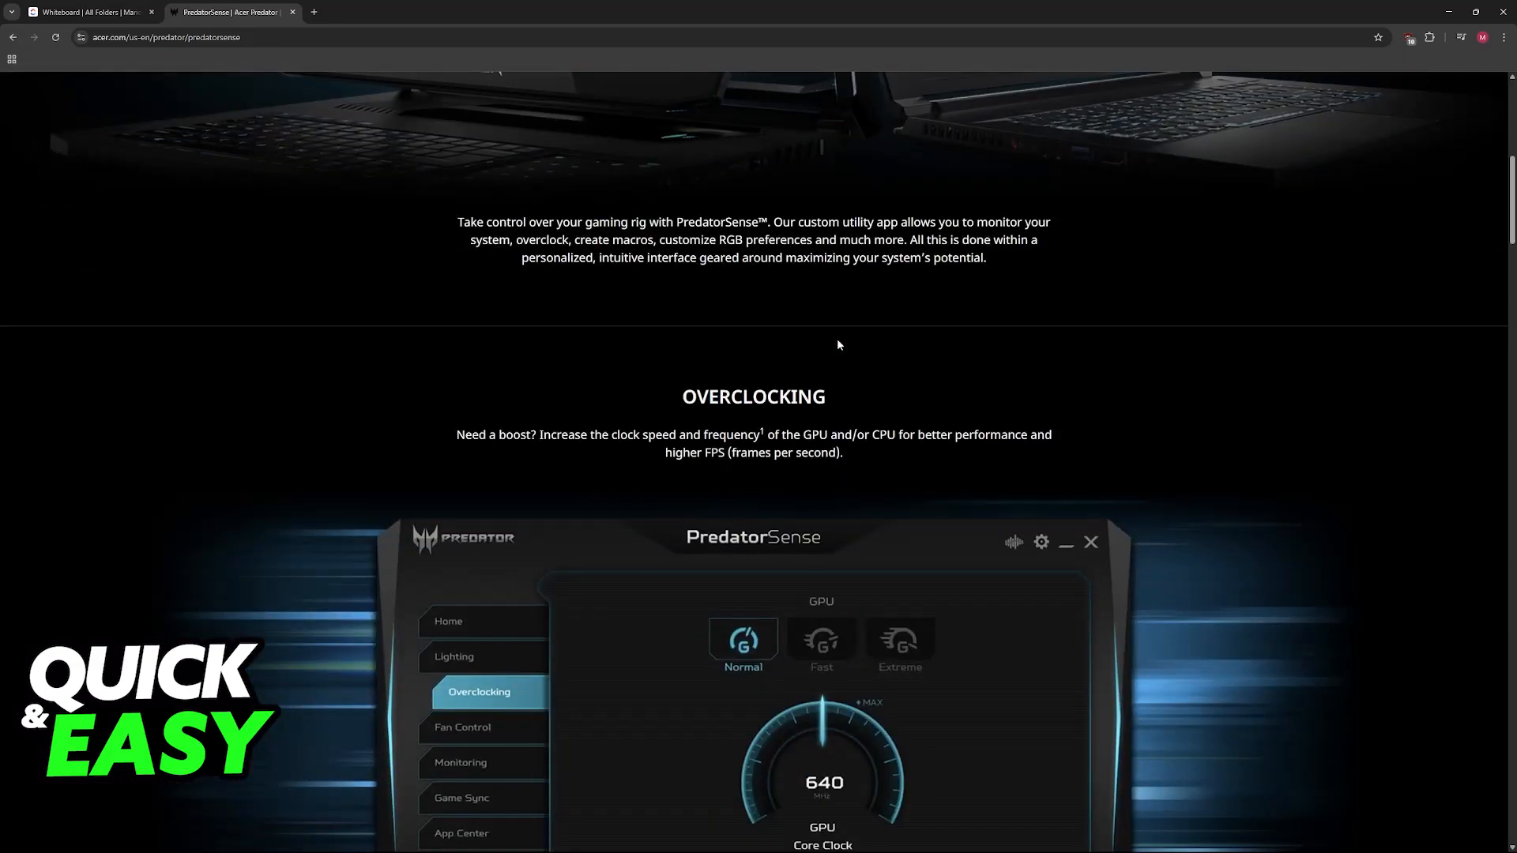
{"action": "scroll", "scroll_direction": "down", "scroll_amount": 3}
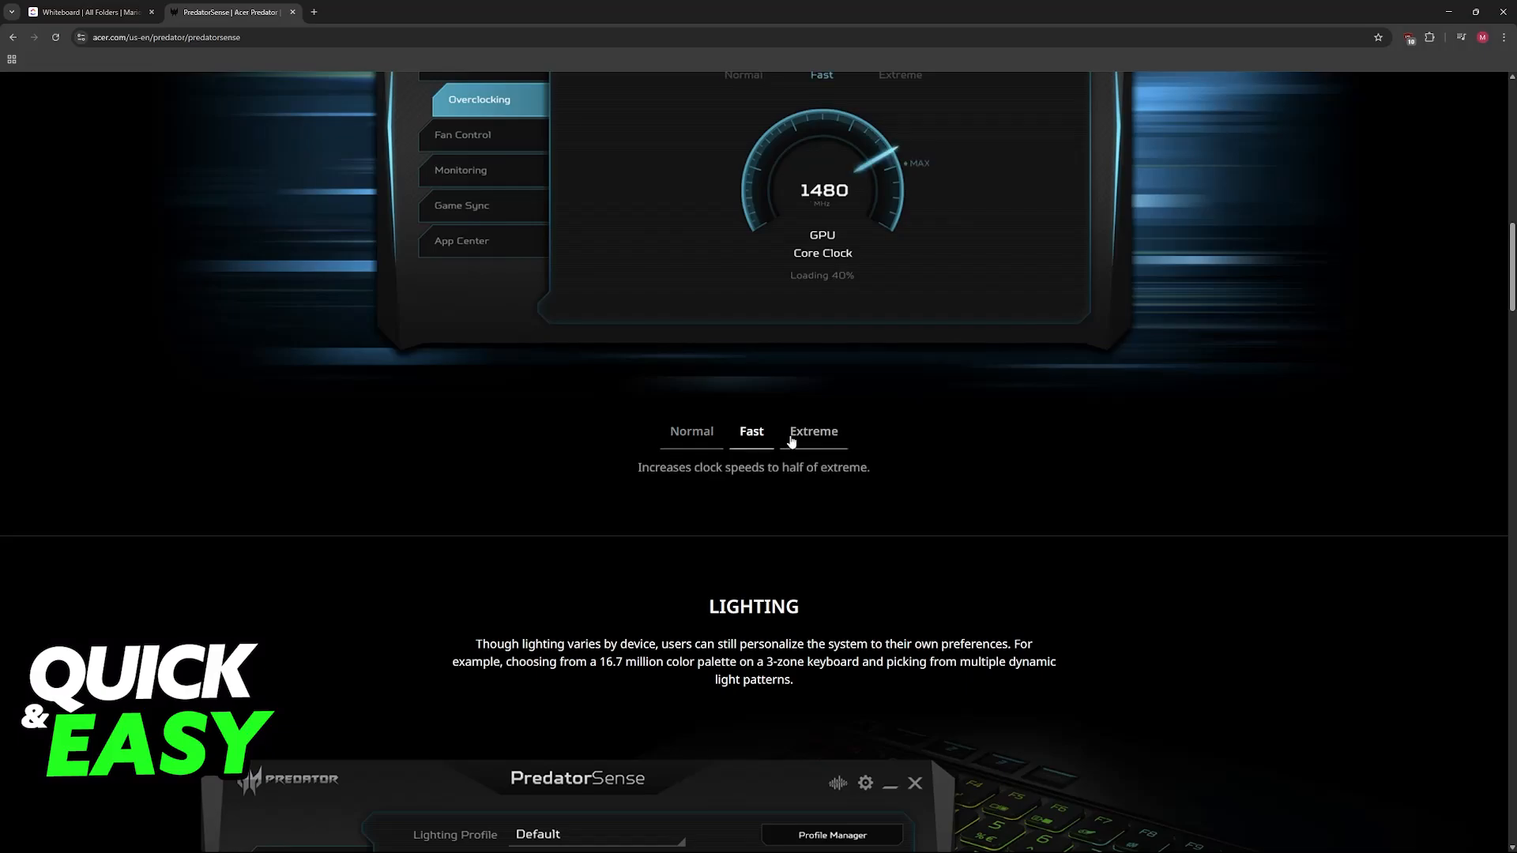
{"action": "scroll", "scroll_direction": "down", "scroll_amount": 3}
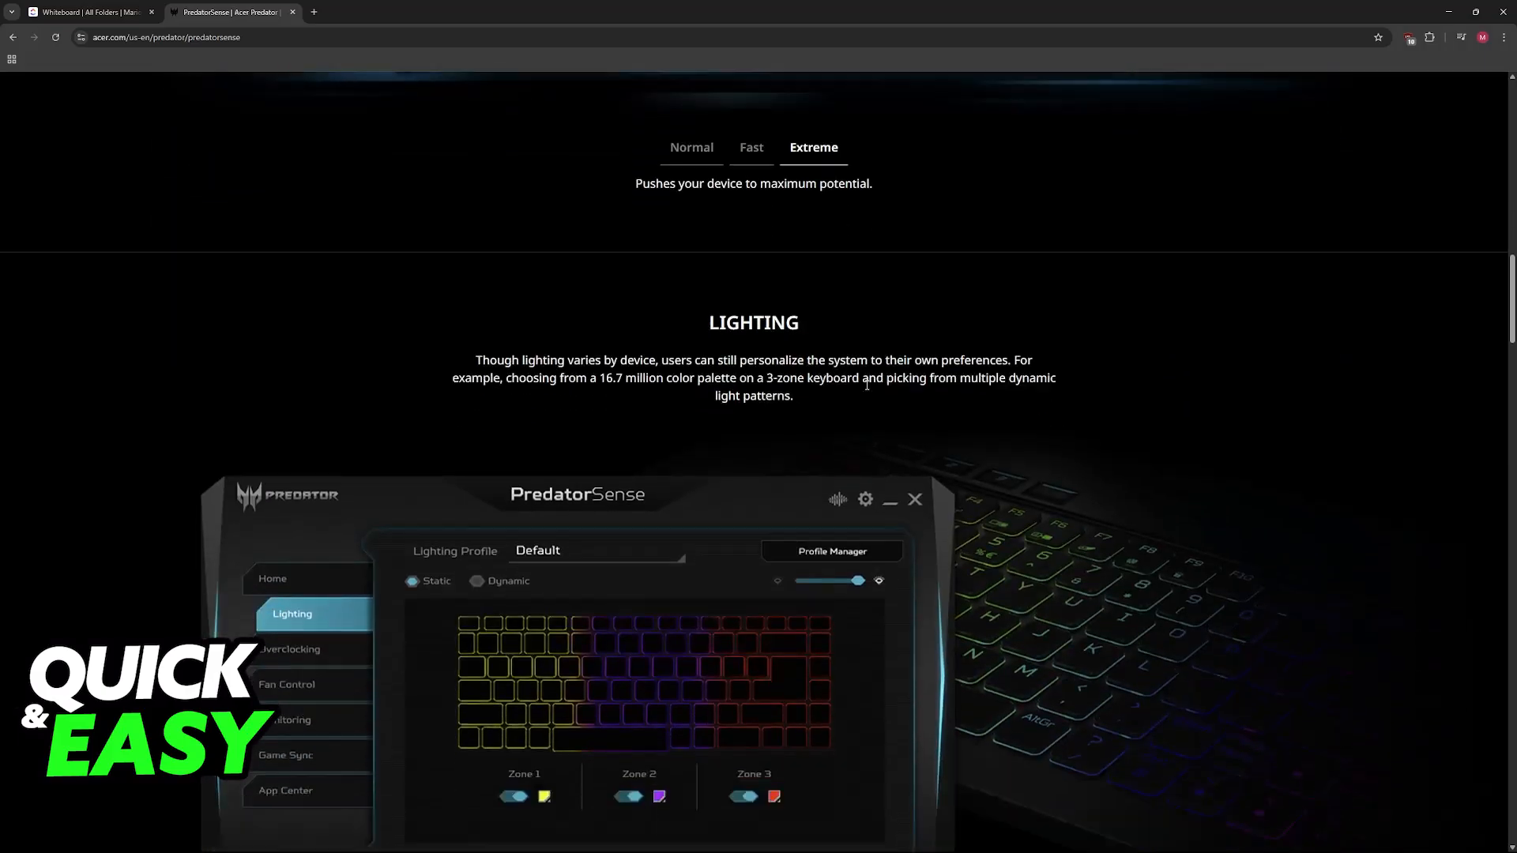
{"action": "scroll", "scroll_direction": "down", "scroll_amount": 3}
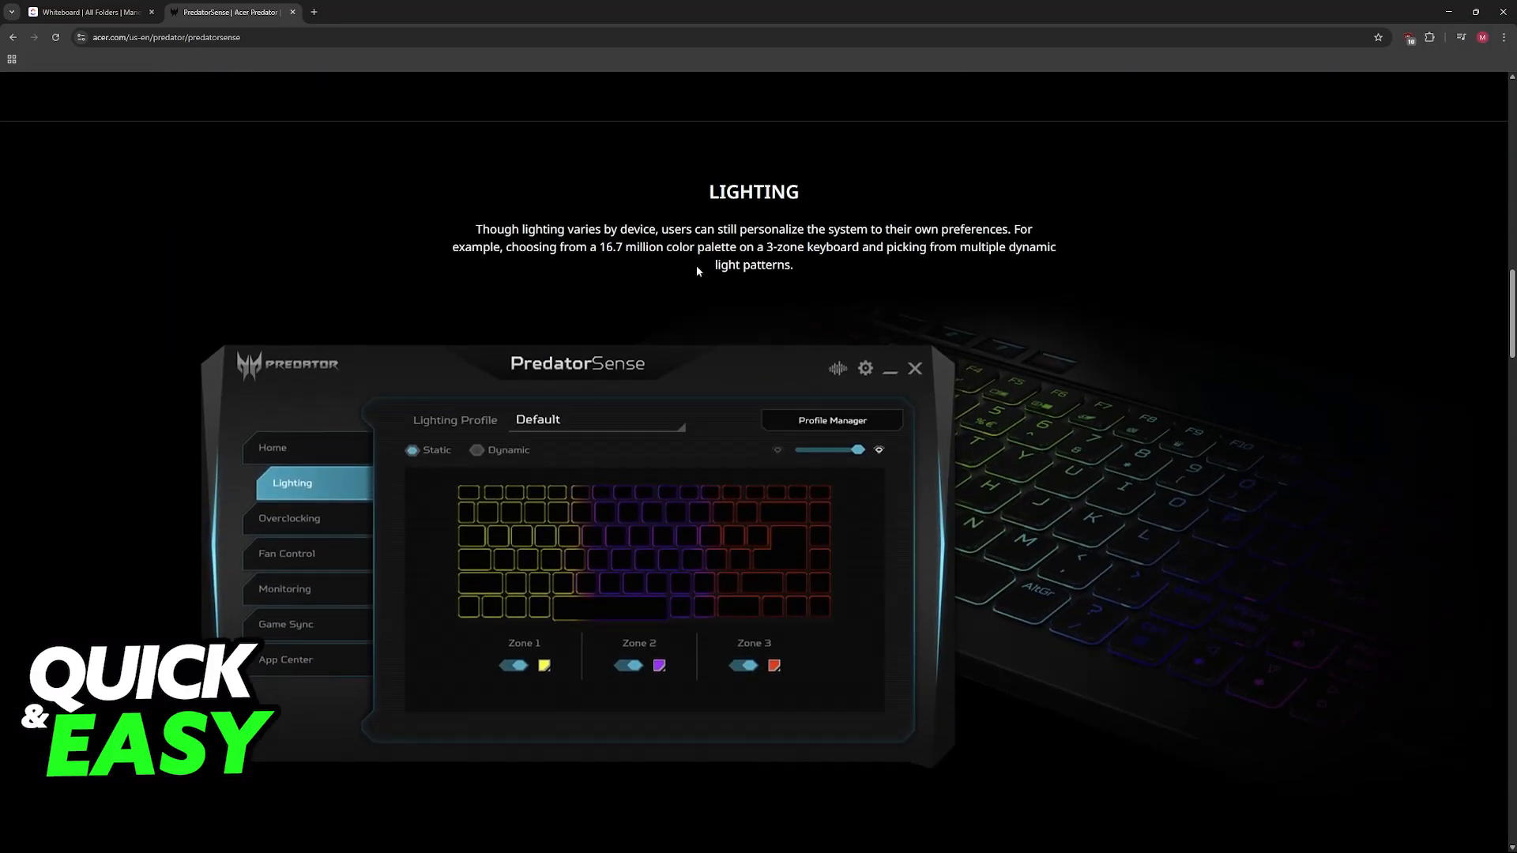
{"action": "scroll", "scroll_direction": "down", "scroll_amount": 3}
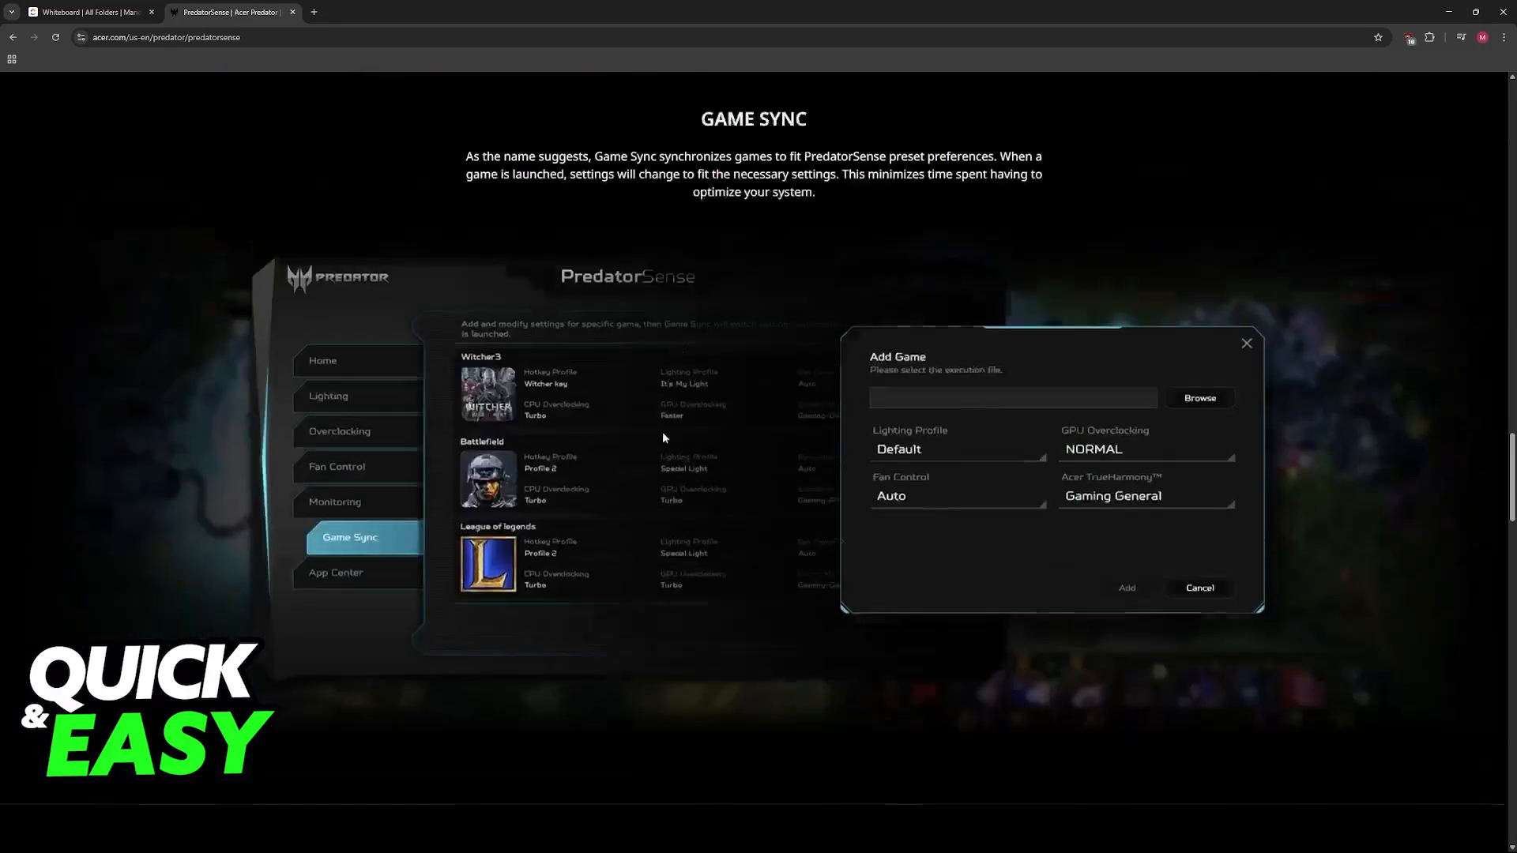
{"action": "left_click", "coordinate": [87, 11]}
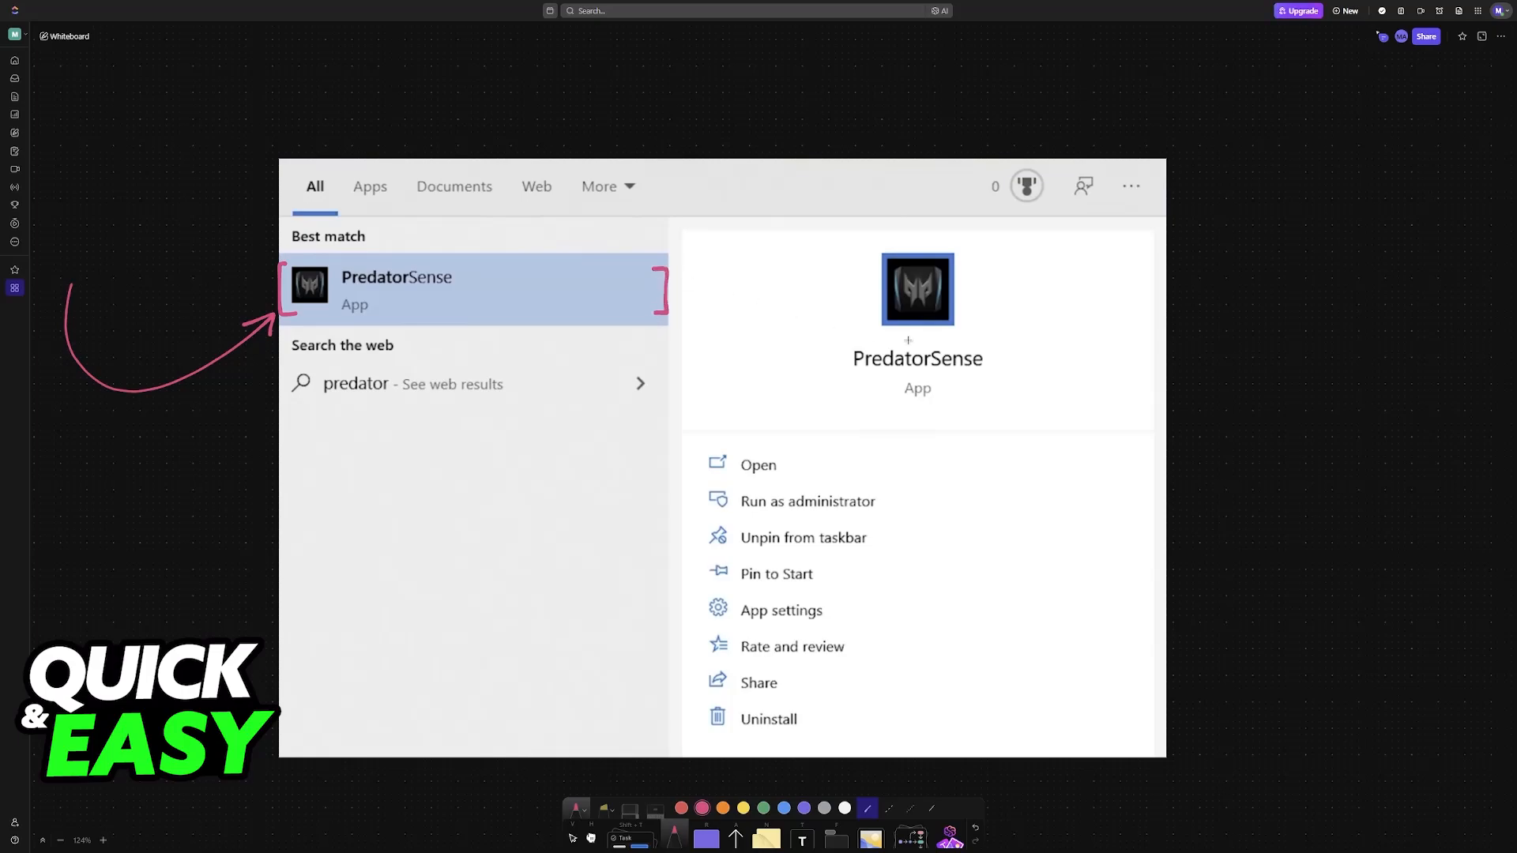
{"action": "mouse_move", "coordinate": [896, 320]}
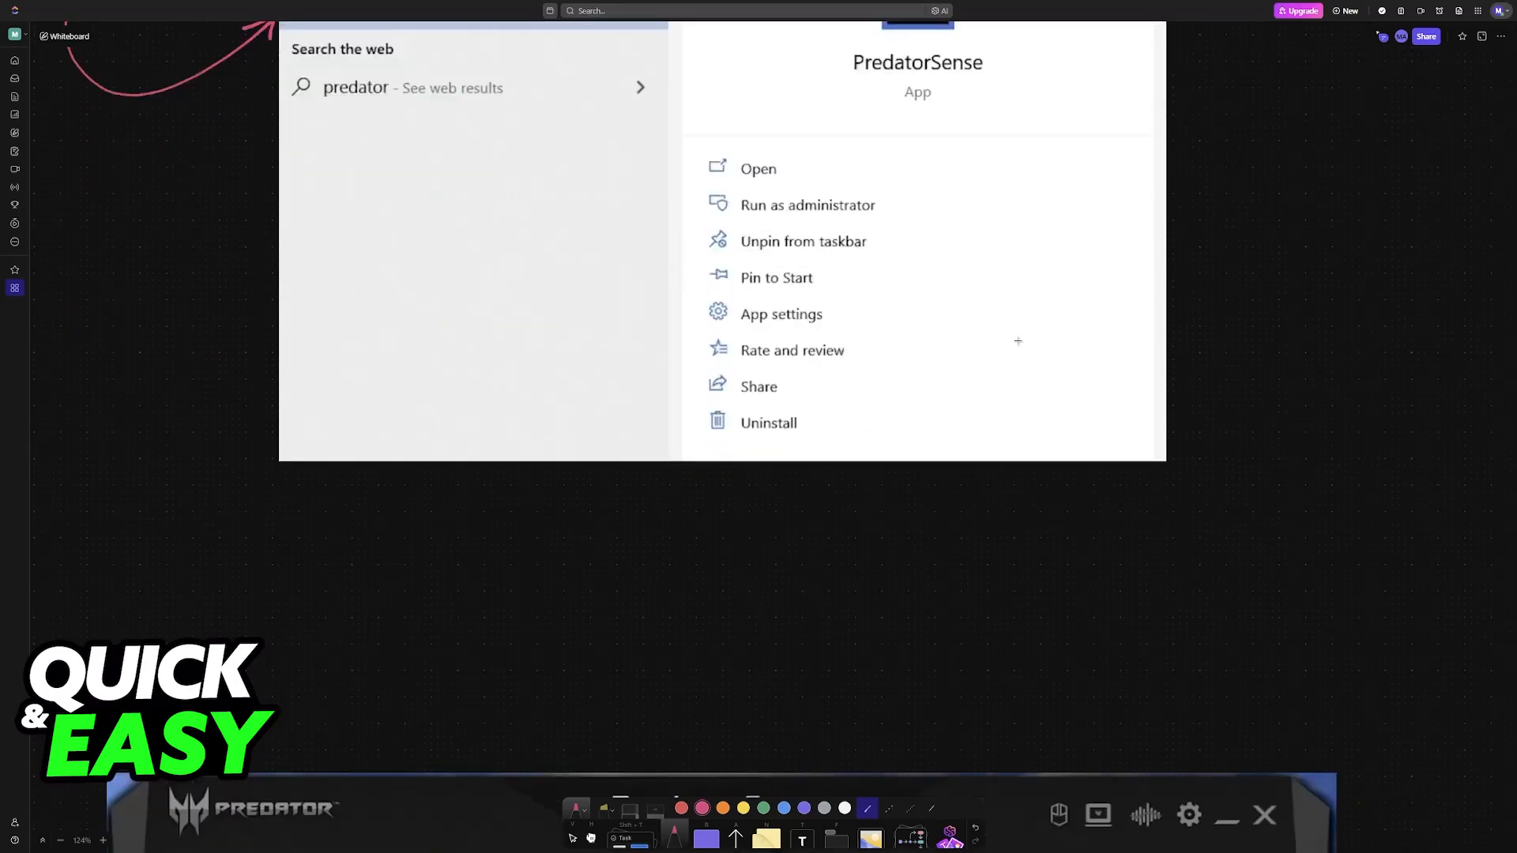
Bracket the Lighting section and draw an arrow to the Static option in pink.
{"action": "left_click", "coordinate": [759, 169]}
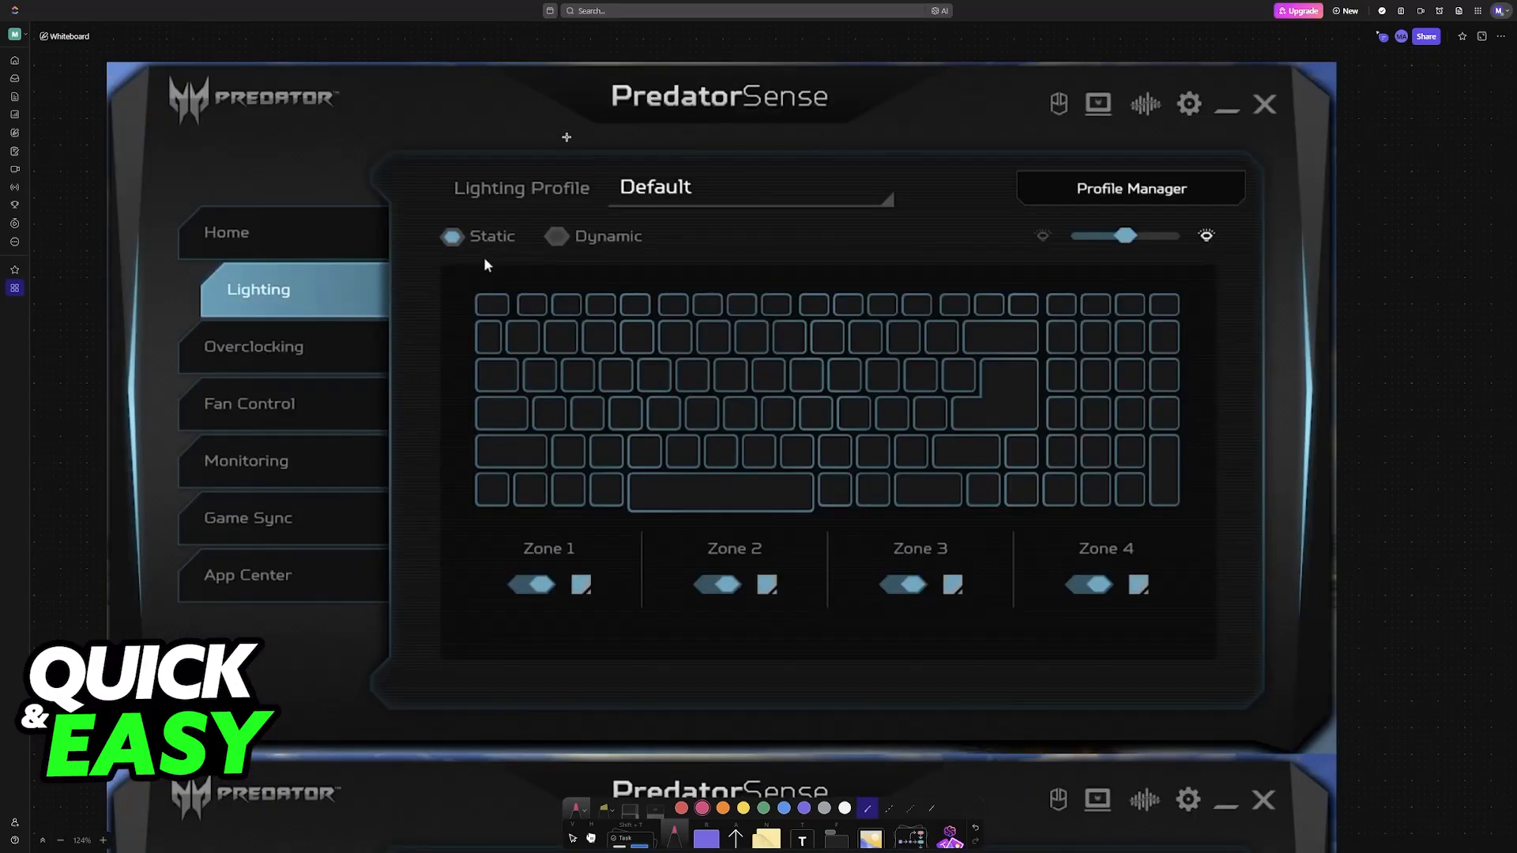
{"action": "left_click_drag", "start_coordinate": [128, 210], "coordinate": [178, 287]}
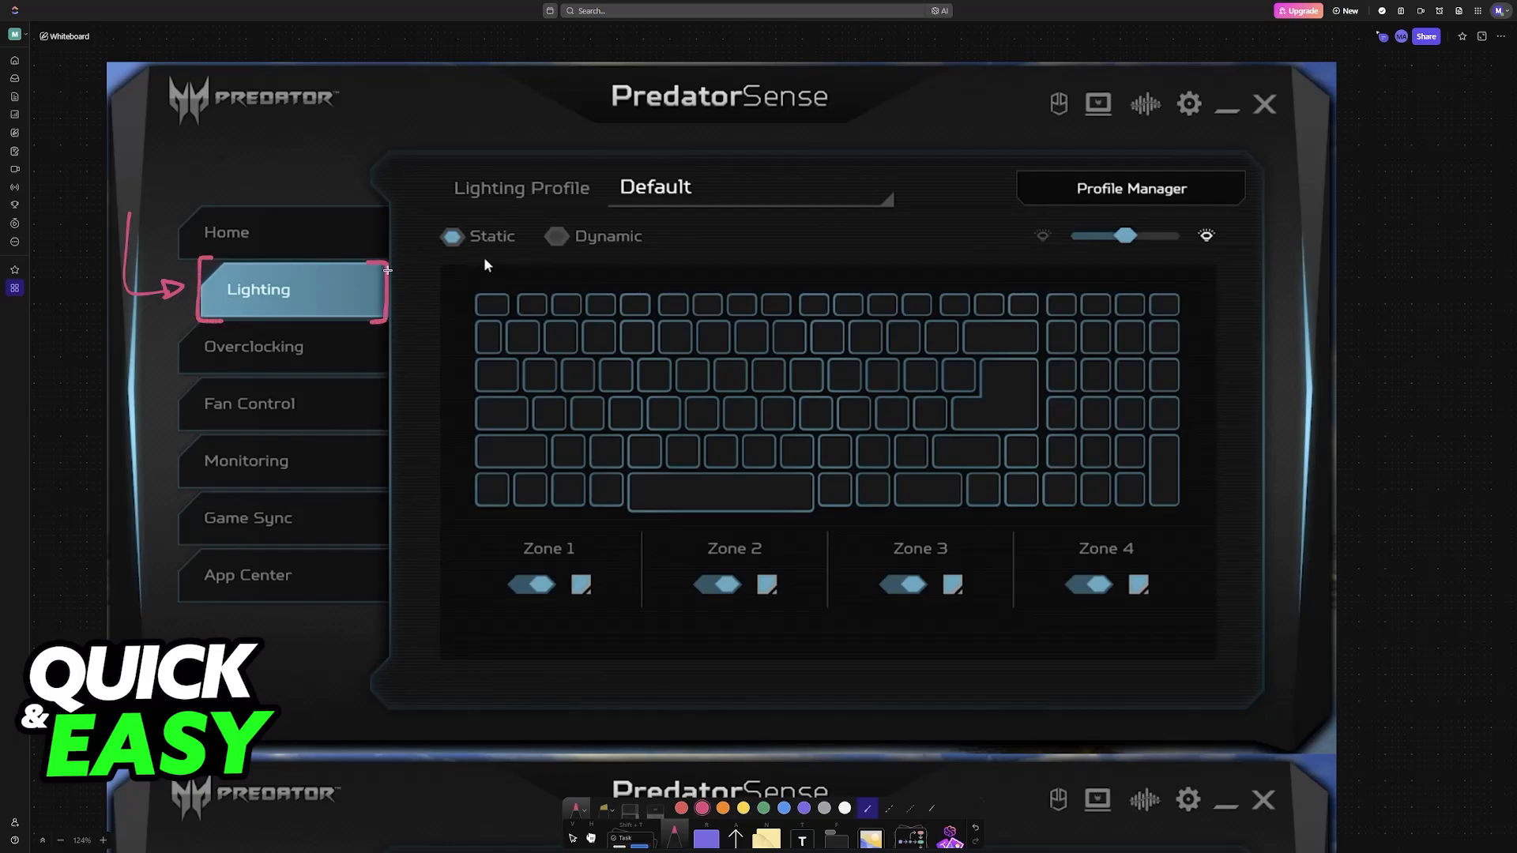
{"action": "mouse_move", "coordinate": [447, 275]}
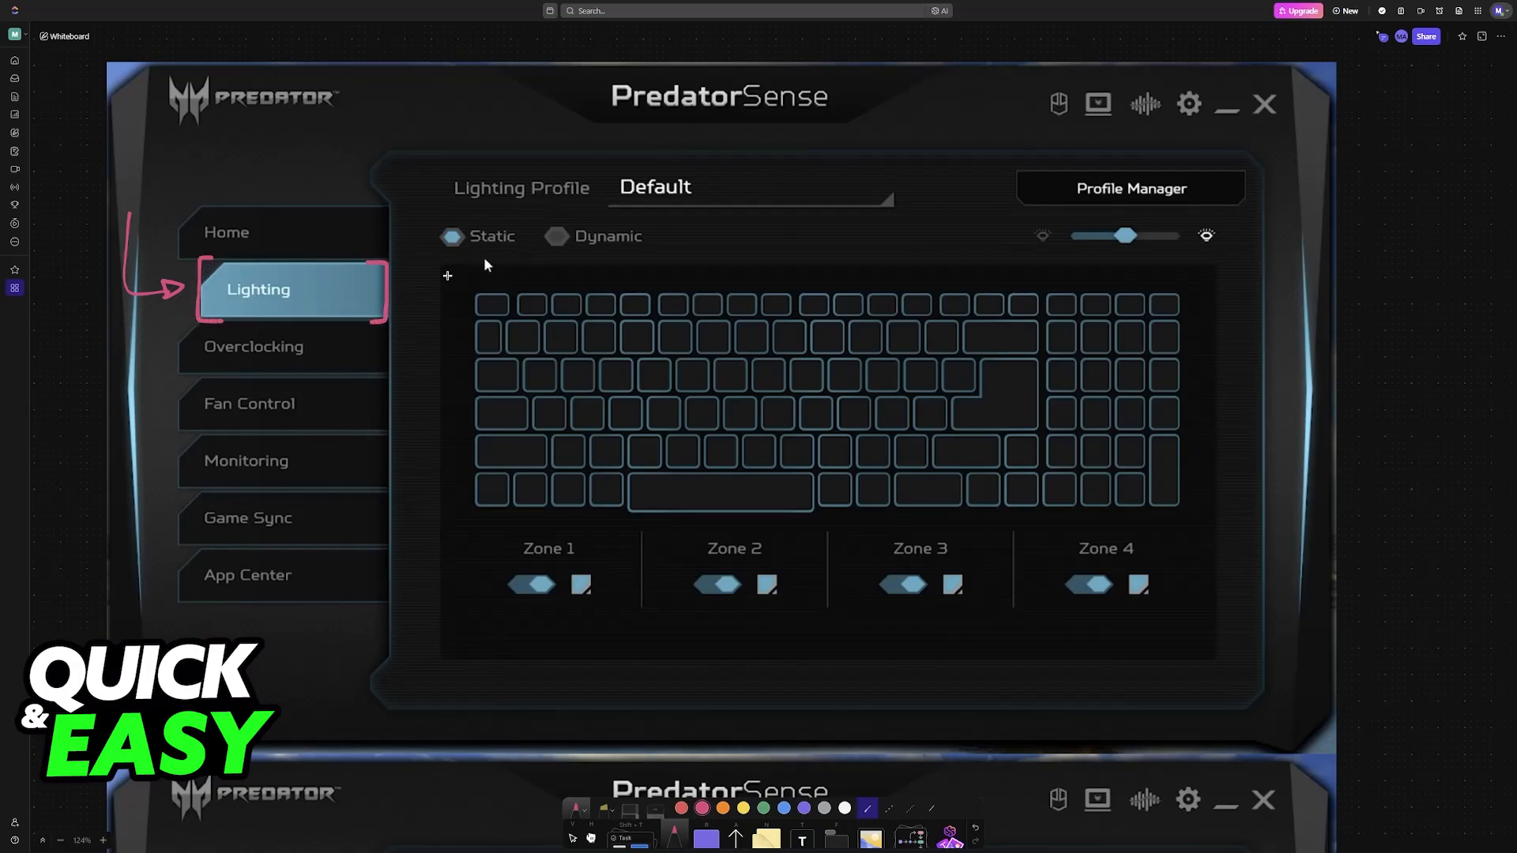
{"action": "left_click_drag", "start_coordinate": [455, 310], "coordinate": [450, 270]}
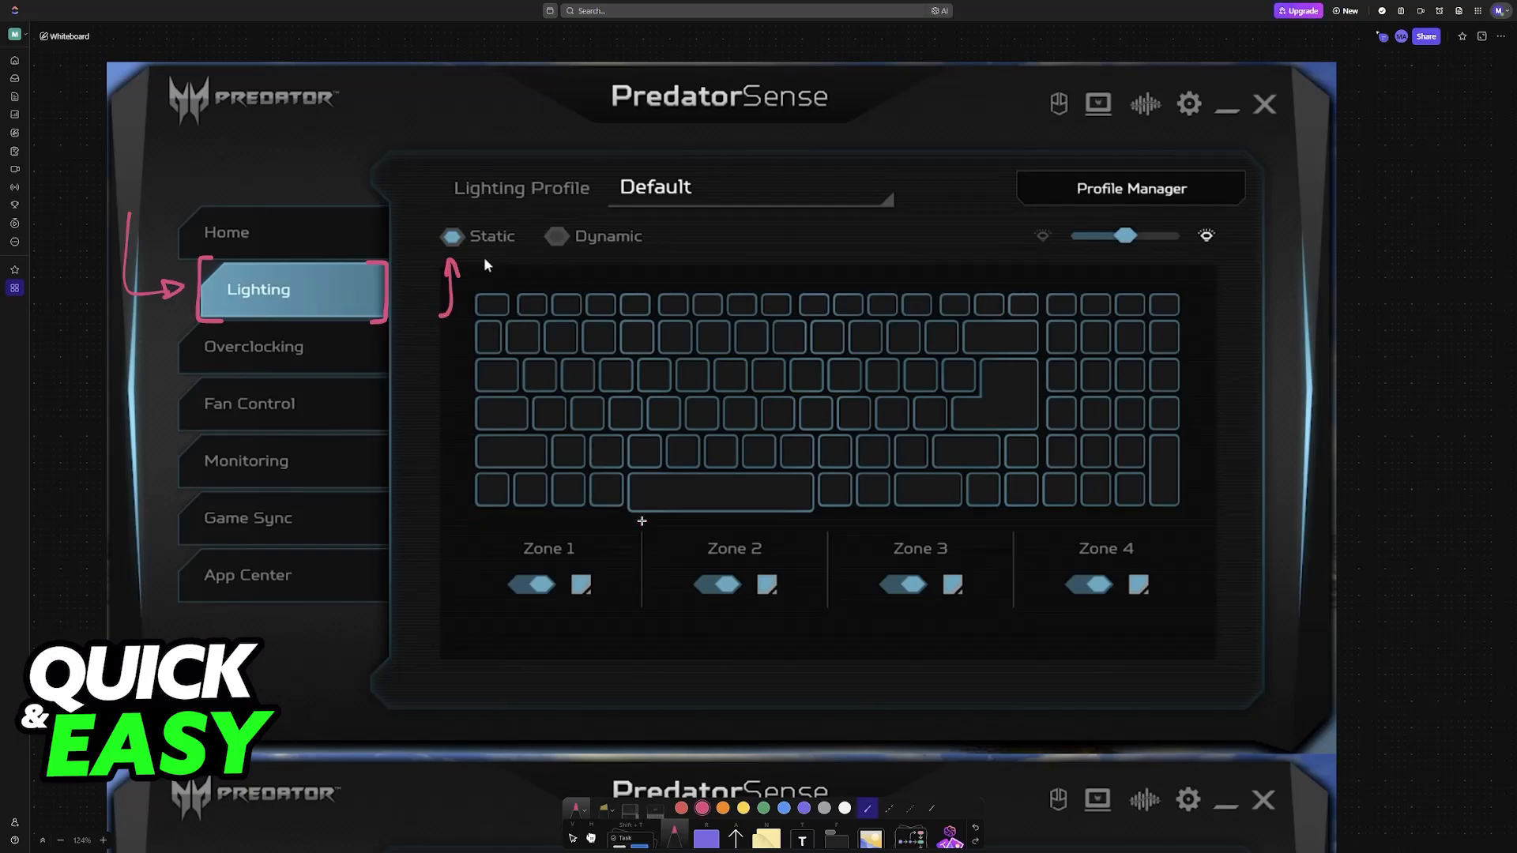
Underline keyboard Zones 1–4 and draw an arrow pointing to Dynamic.
{"action": "left_click_drag", "start_coordinate": [465, 525], "coordinate": [642, 523]}
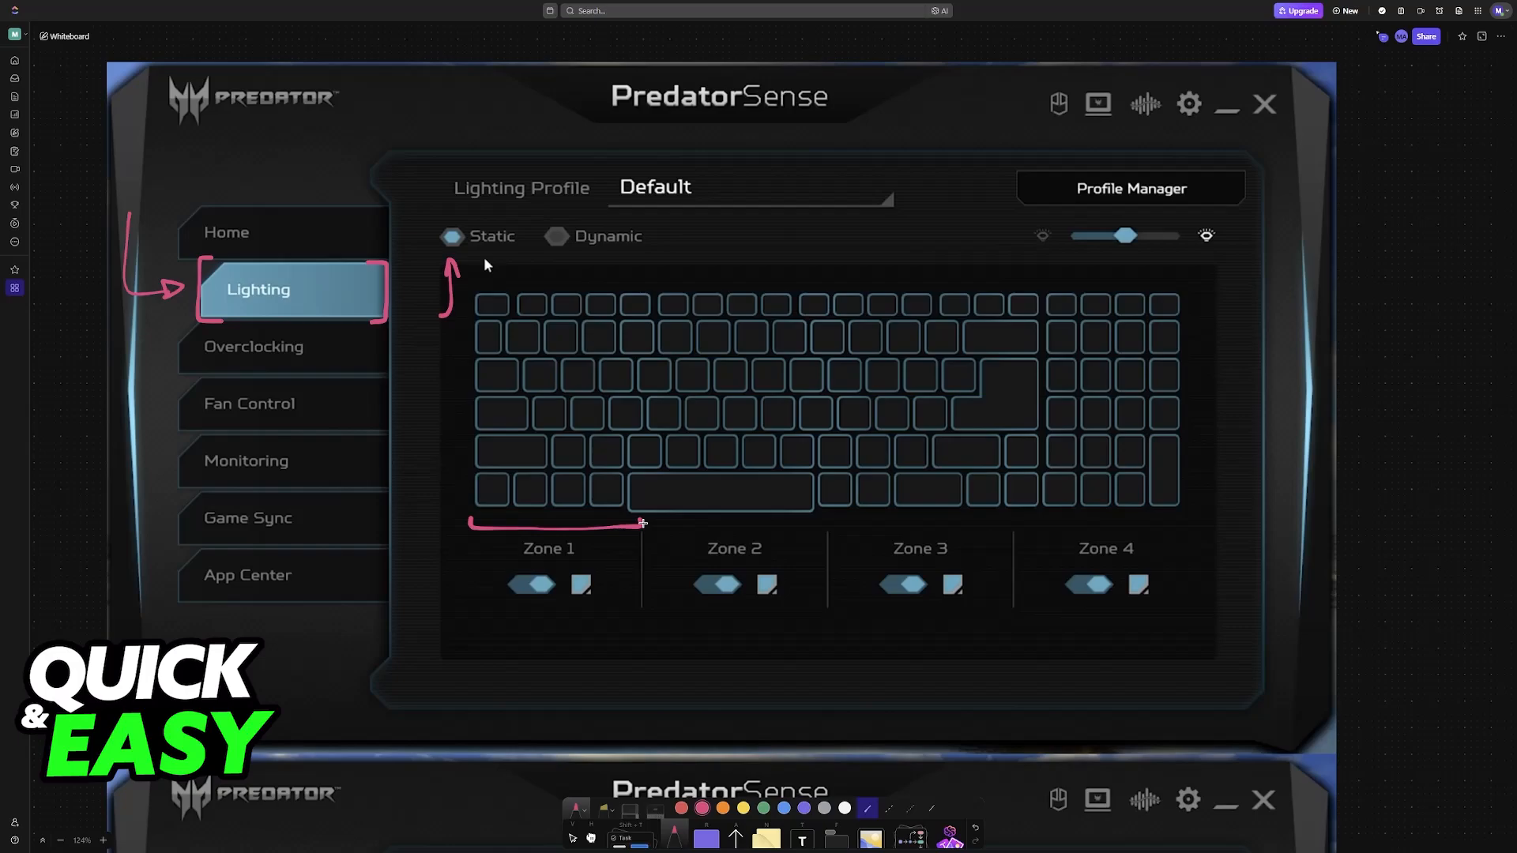
{"action": "left_click_drag", "start_coordinate": [643, 523], "coordinate": [827, 527]}
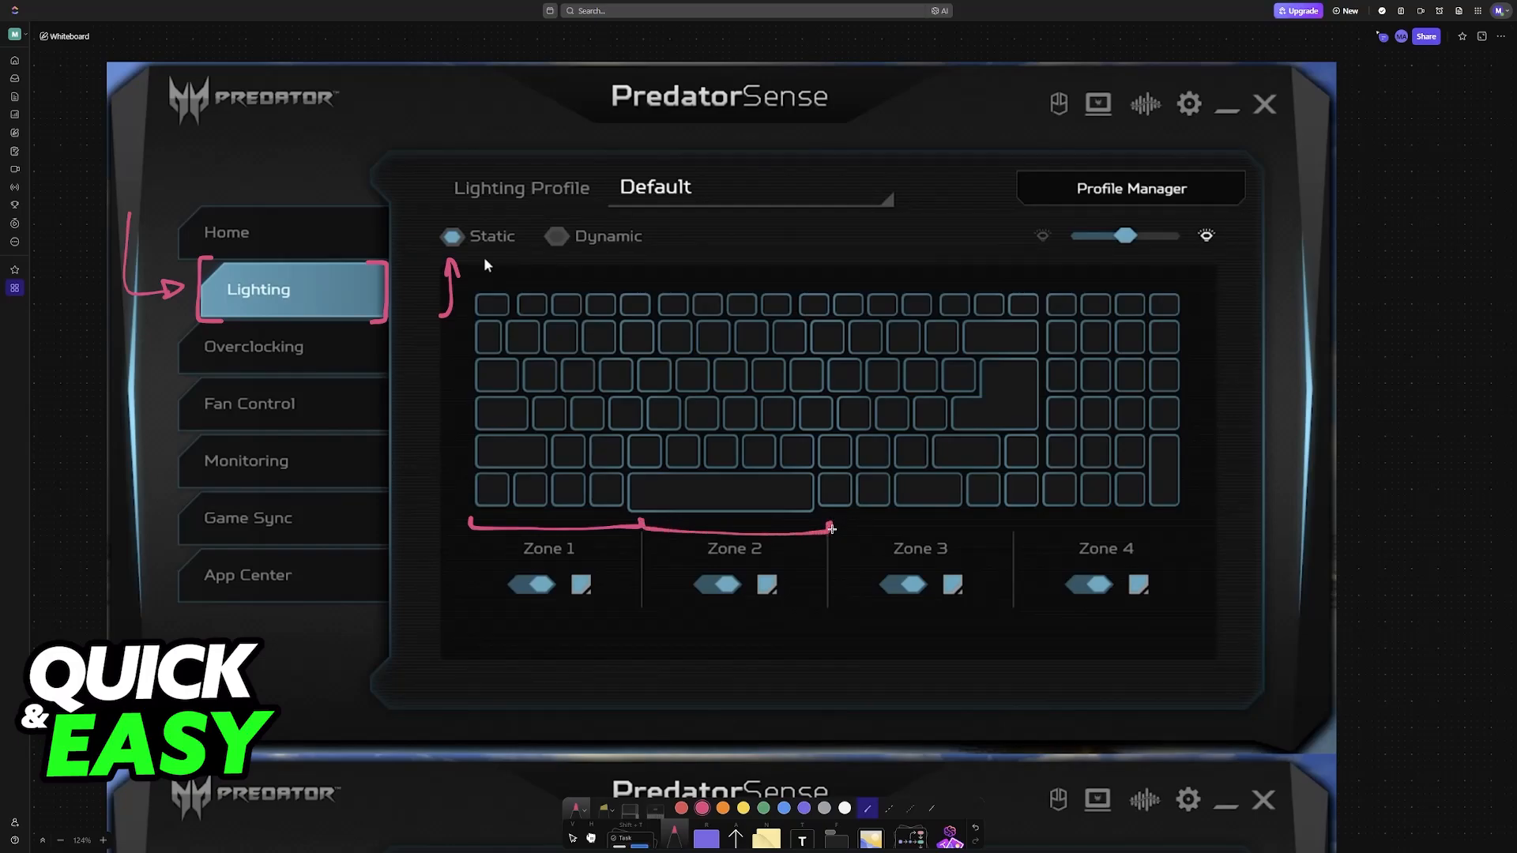
{"action": "left_click_drag", "start_coordinate": [829, 528], "coordinate": [1076, 531]}
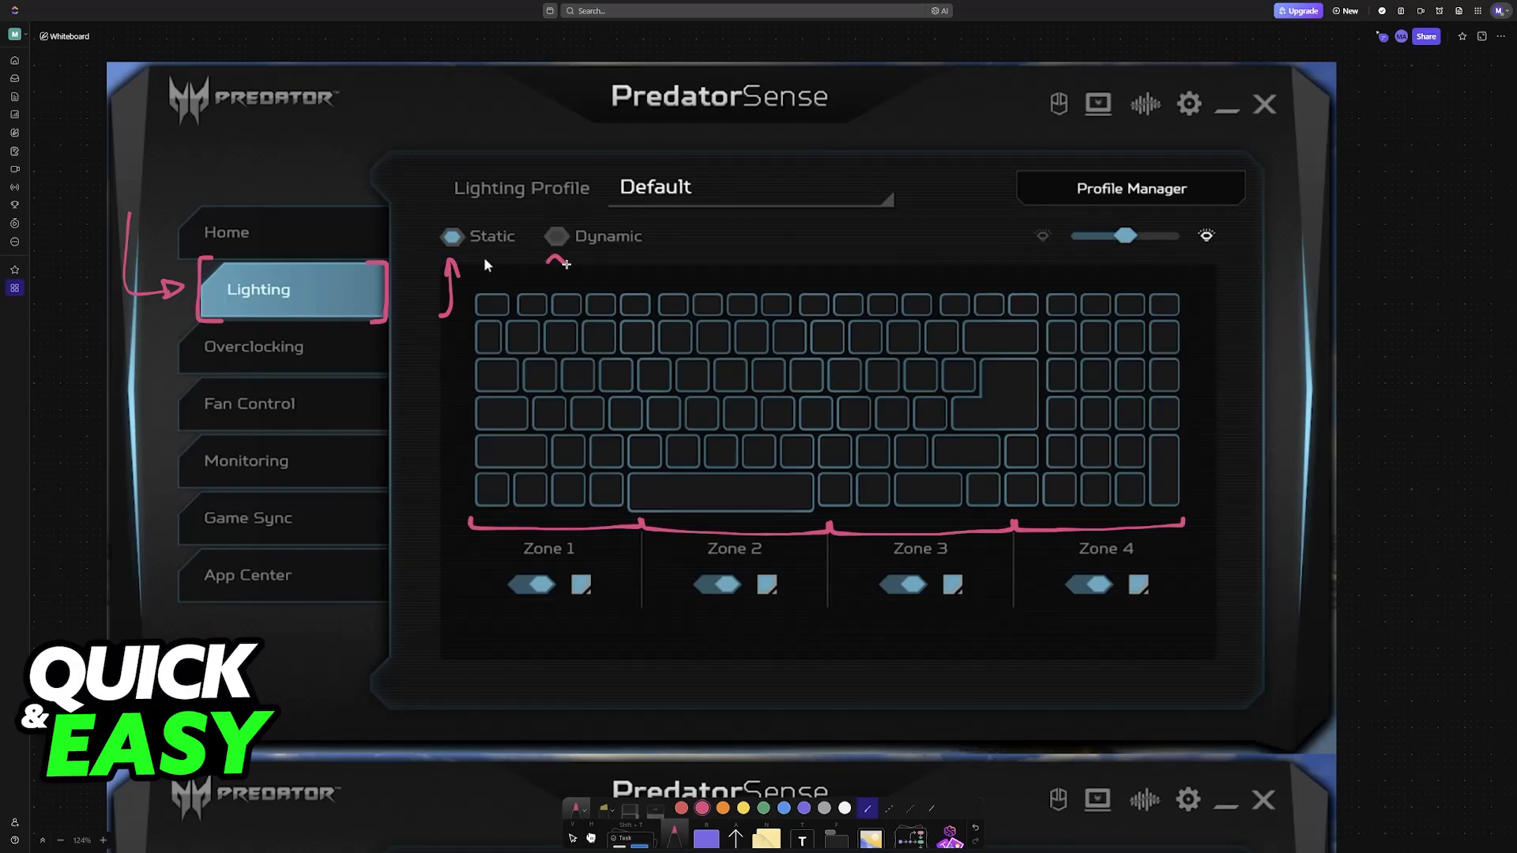
{"action": "left_click_drag", "start_coordinate": [555, 260], "coordinate": [703, 288]}
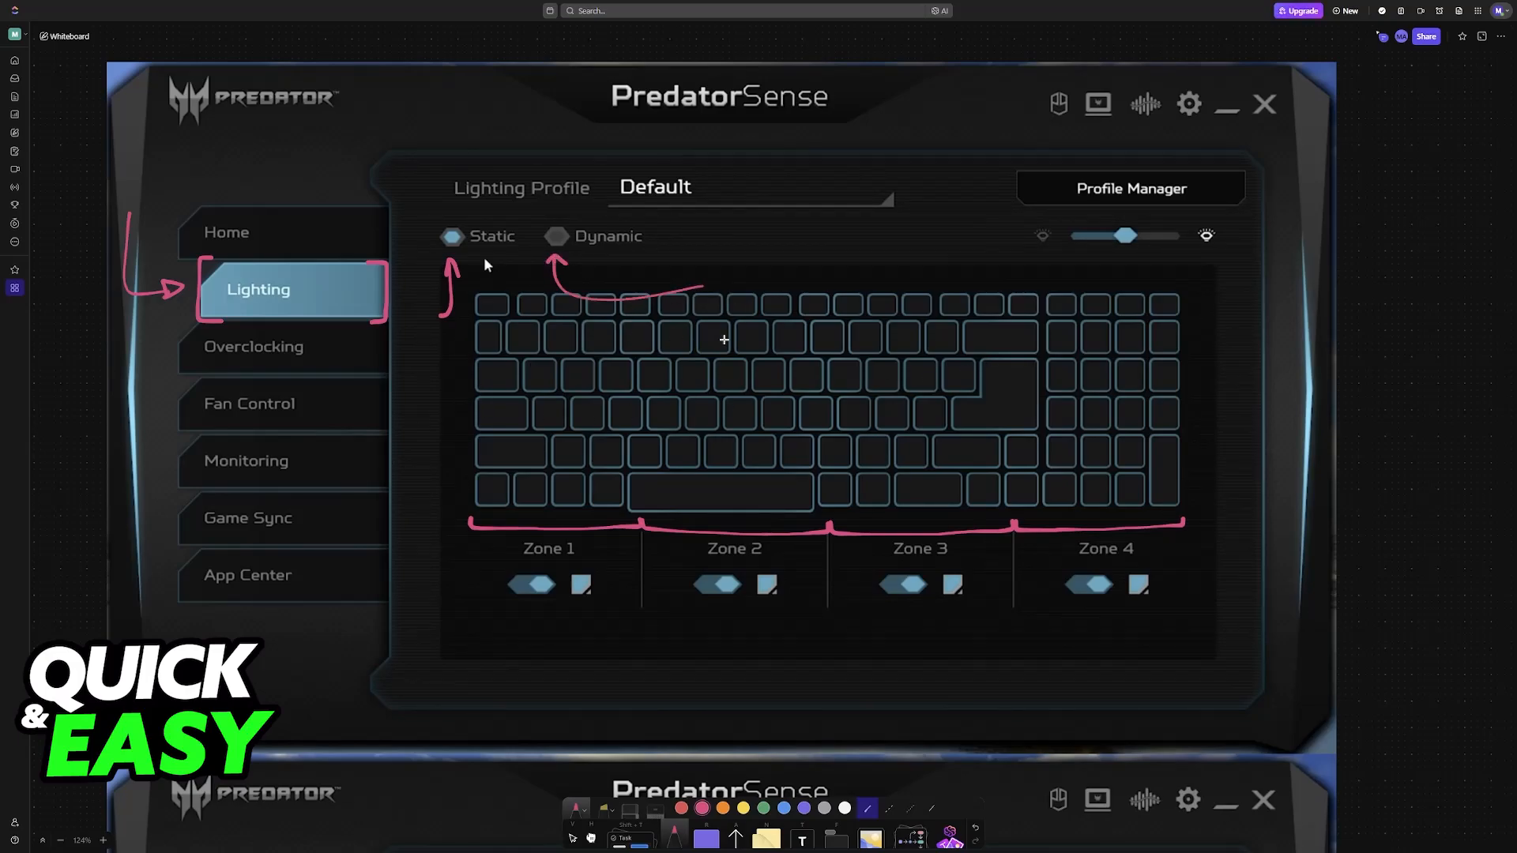
{"action": "mouse_move", "coordinate": [638, 207]}
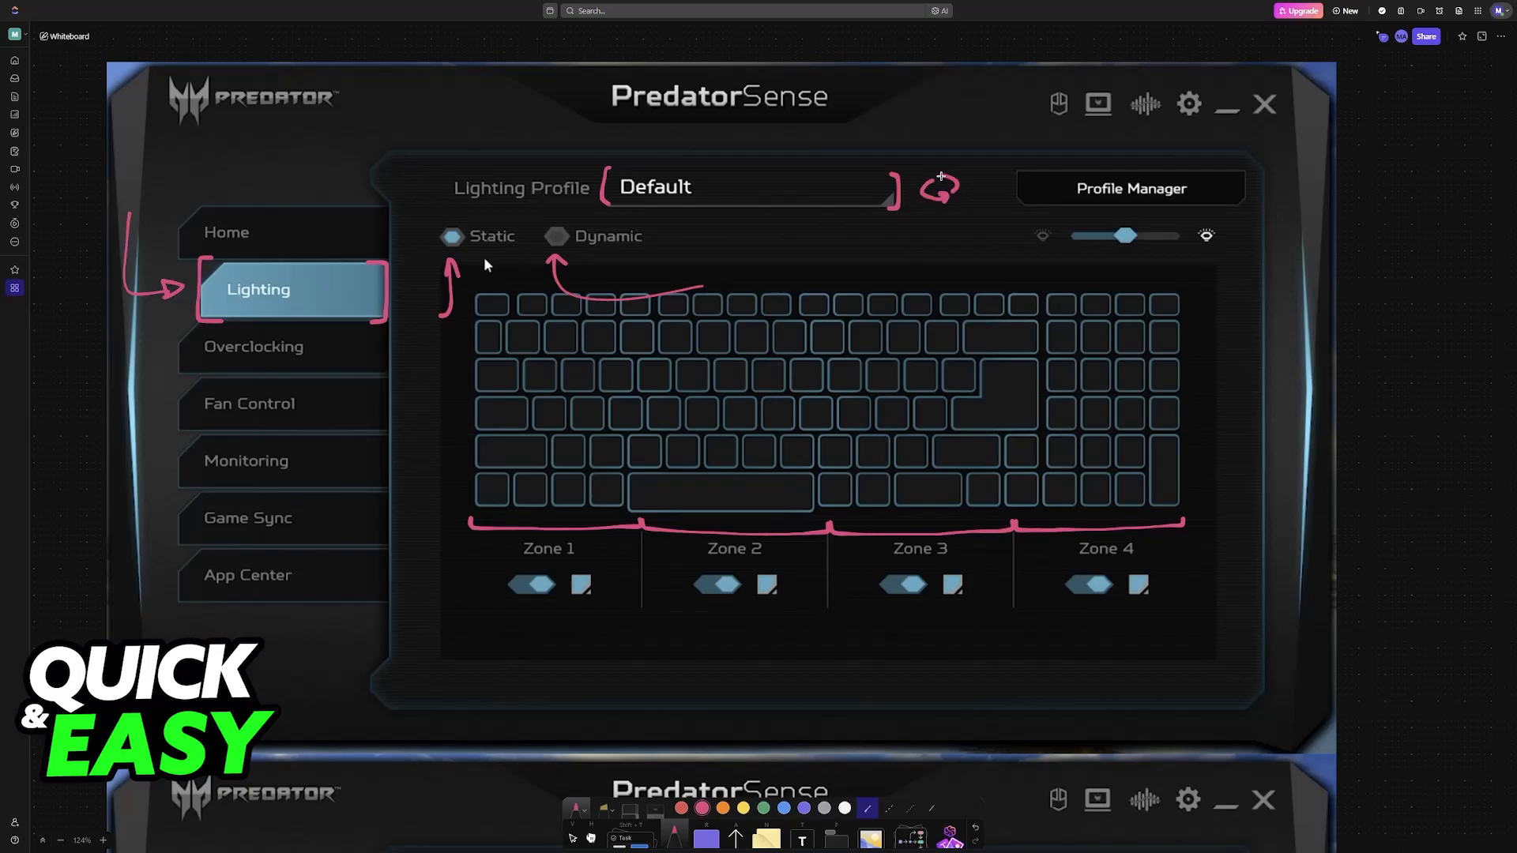
Bracket the Default lighting profile name on the screenshot.
{"action": "left_click_drag", "start_coordinate": [1035, 253], "coordinate": [1248, 250]}
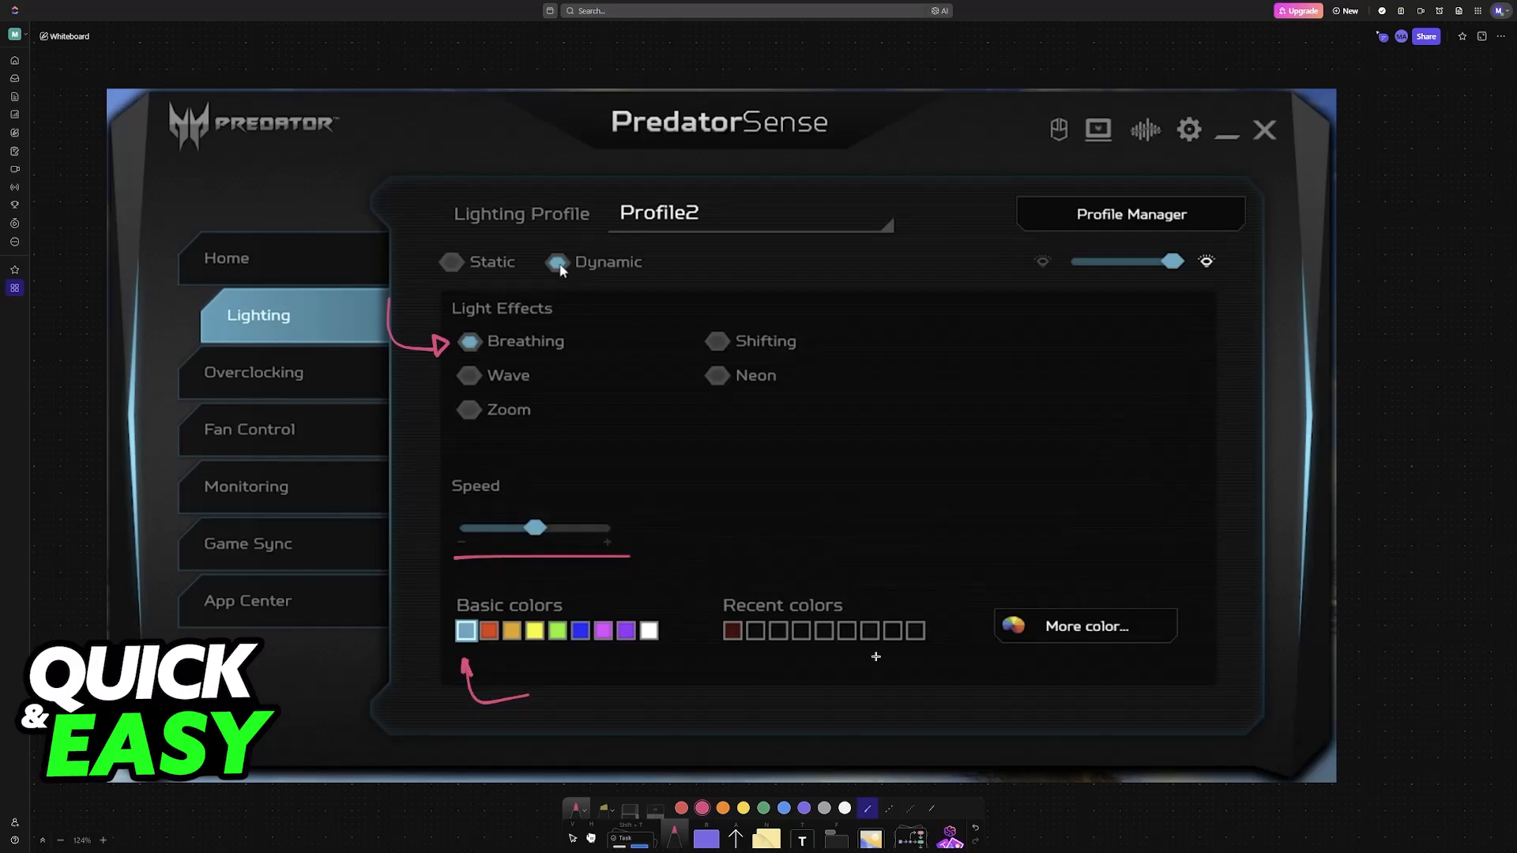
Box the More color option on the Dynamic lighting screenshot in pink.
{"action": "left_click_drag", "start_coordinate": [996, 619], "coordinate": [1151, 604]}
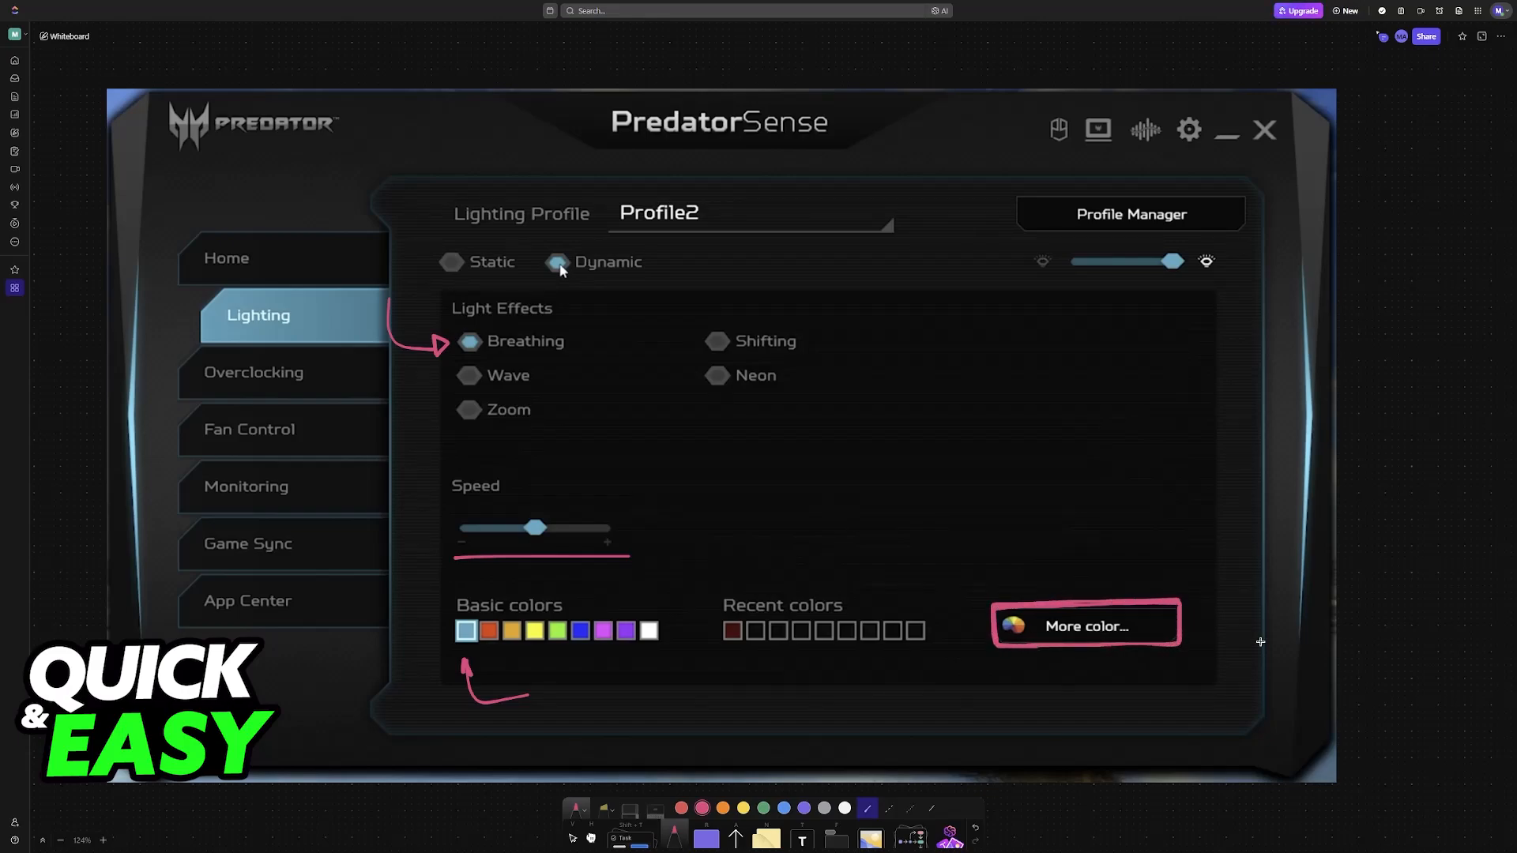
{"action": "mouse_move", "coordinate": [1268, 642]}
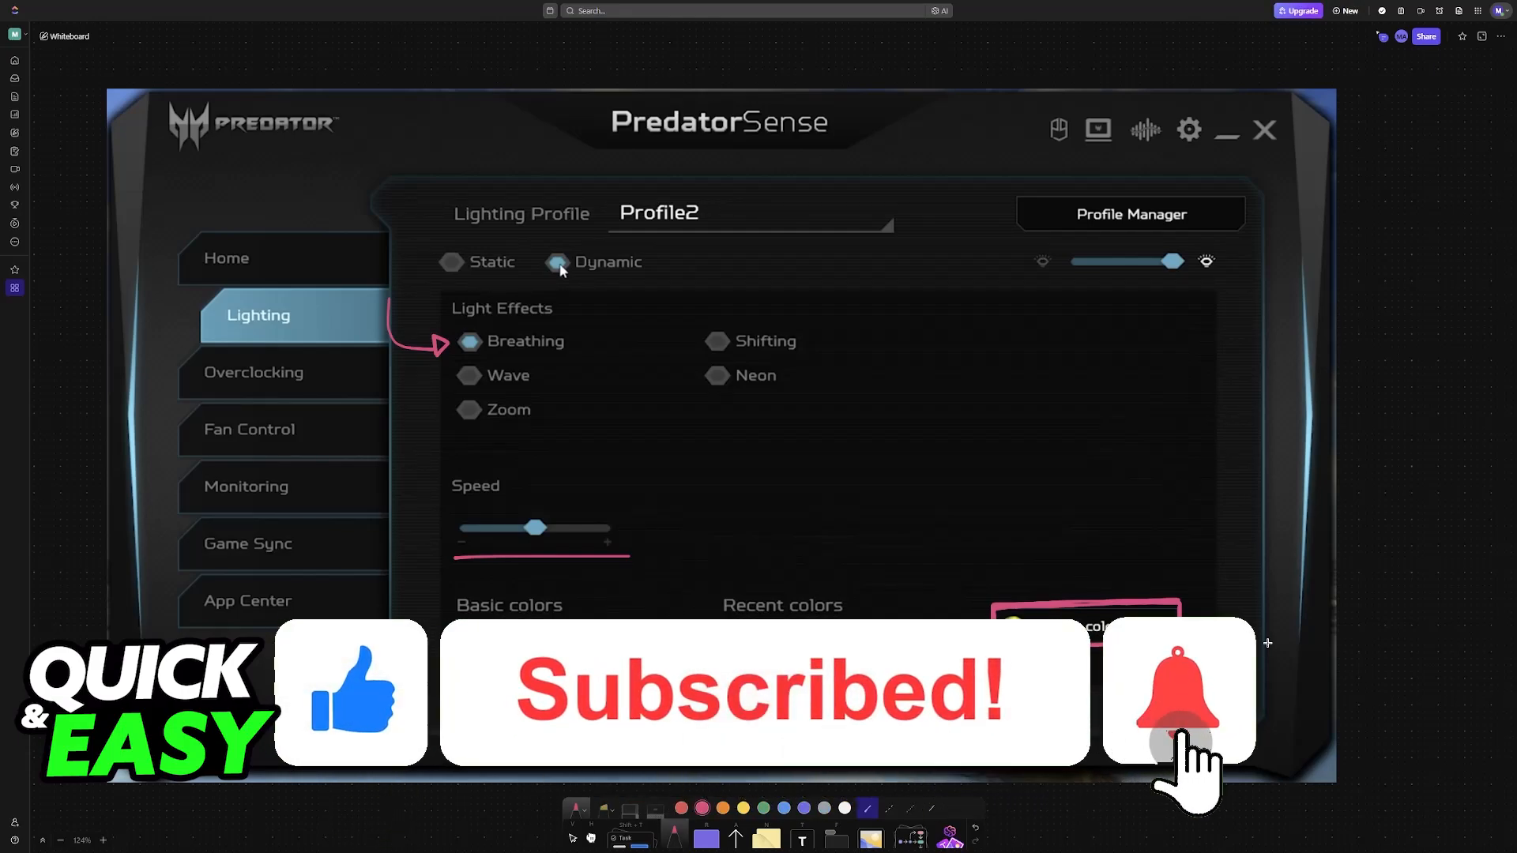
{"action": "left_click", "coordinate": [1179, 690]}
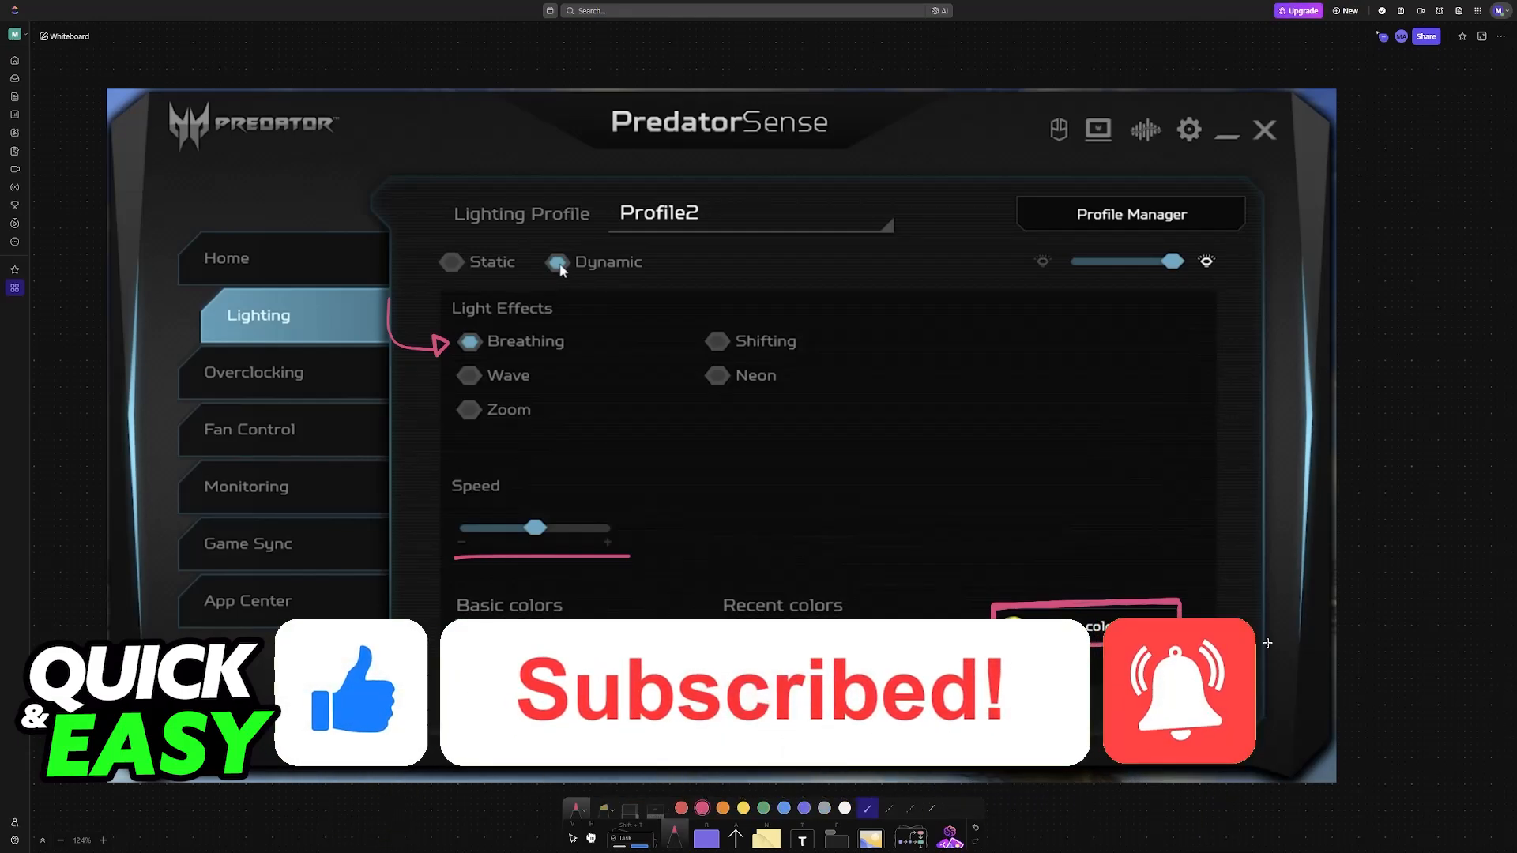